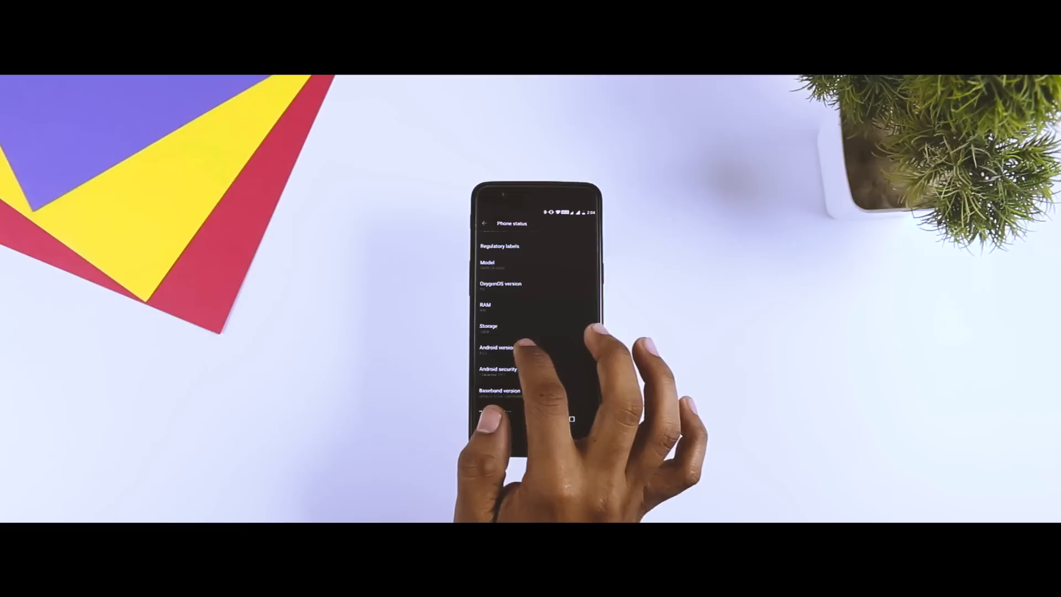
Search YouTube for 'how to unlock boot'
click(504, 349)
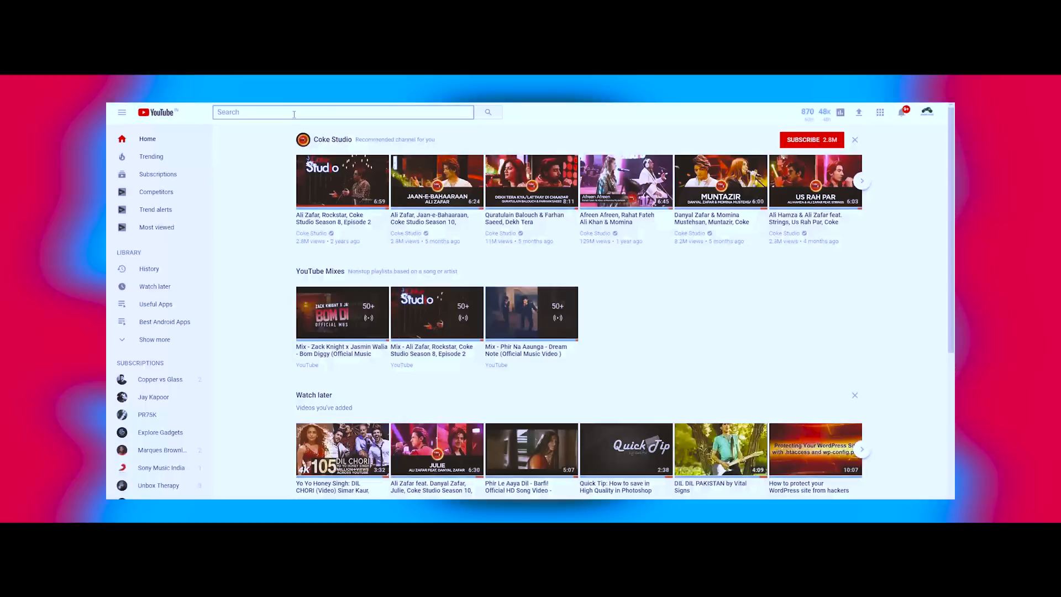
text(how to unlock boot)
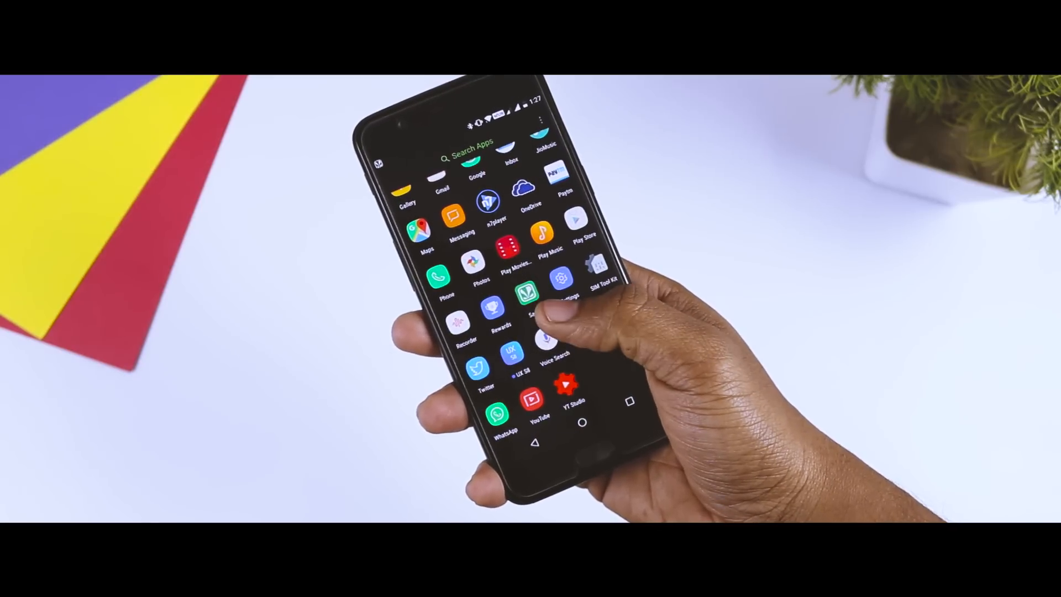
scroll(down, 3)
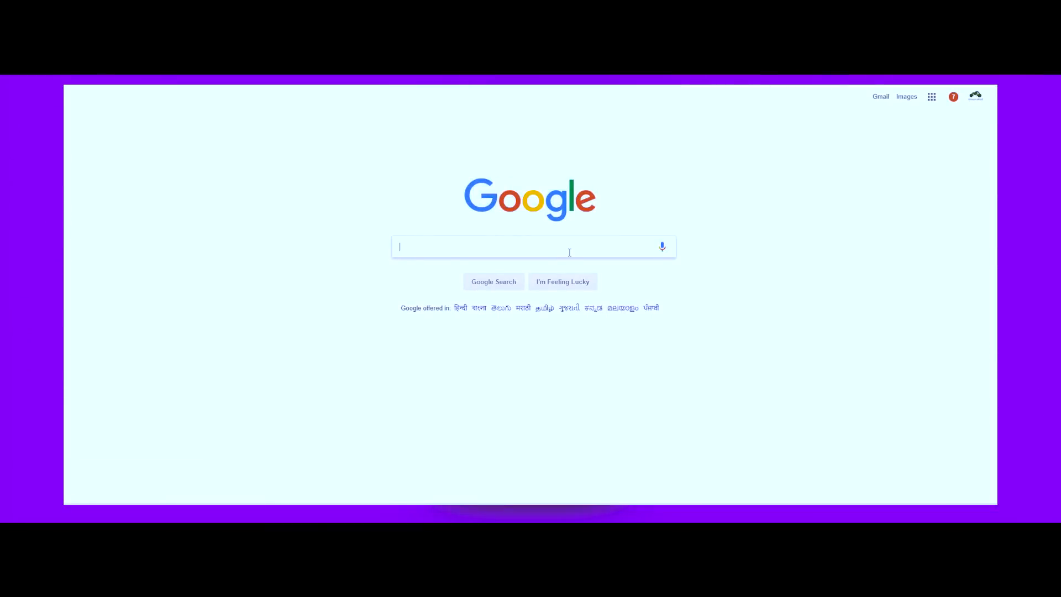
Search Google for 'Redmi' to find the XDA Redmi Note 4 forum
text(Redmi)
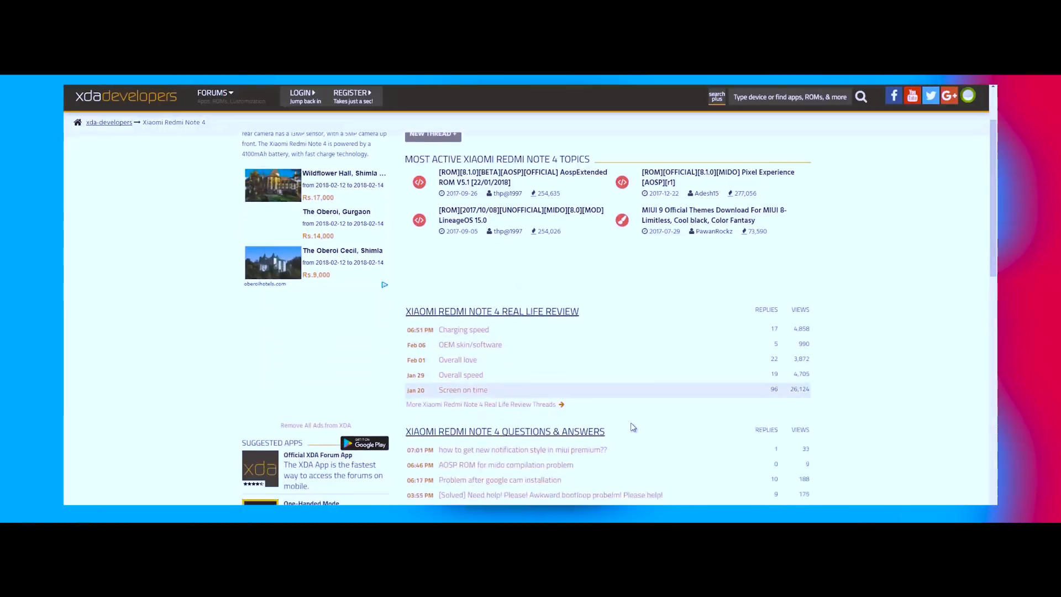
Open the Snapdragon ROMs forum and scroll the Cosmic-OS thread to its install instructions
scroll(down, 3)
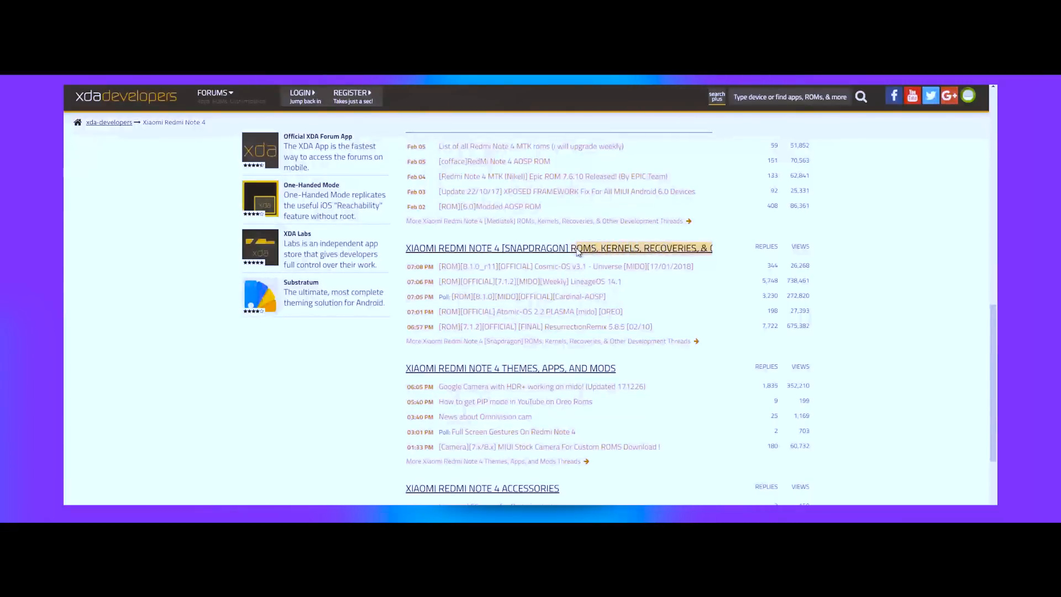
click(558, 247)
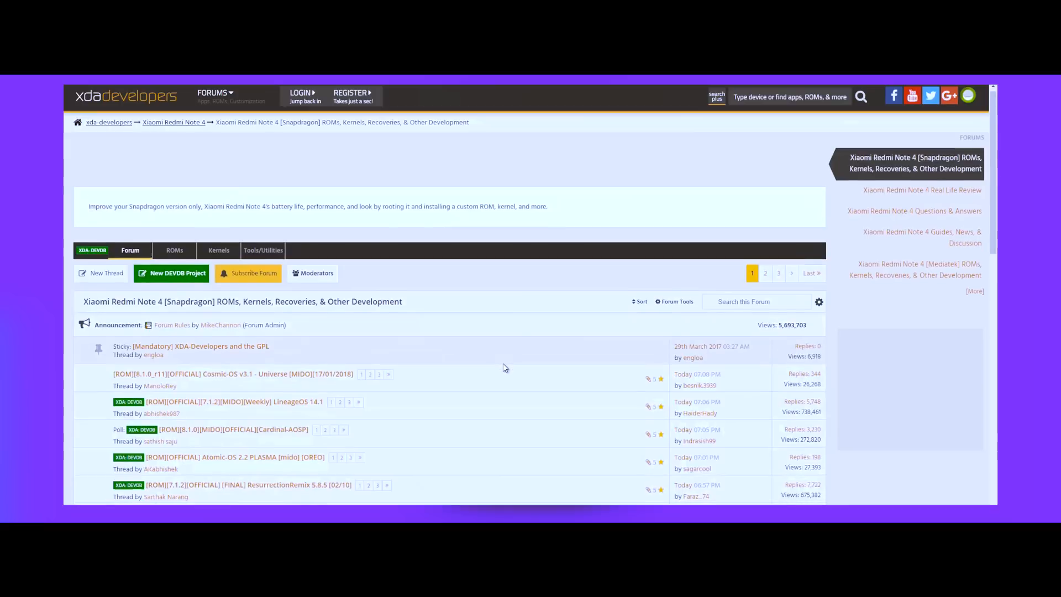
scroll(down, 3)
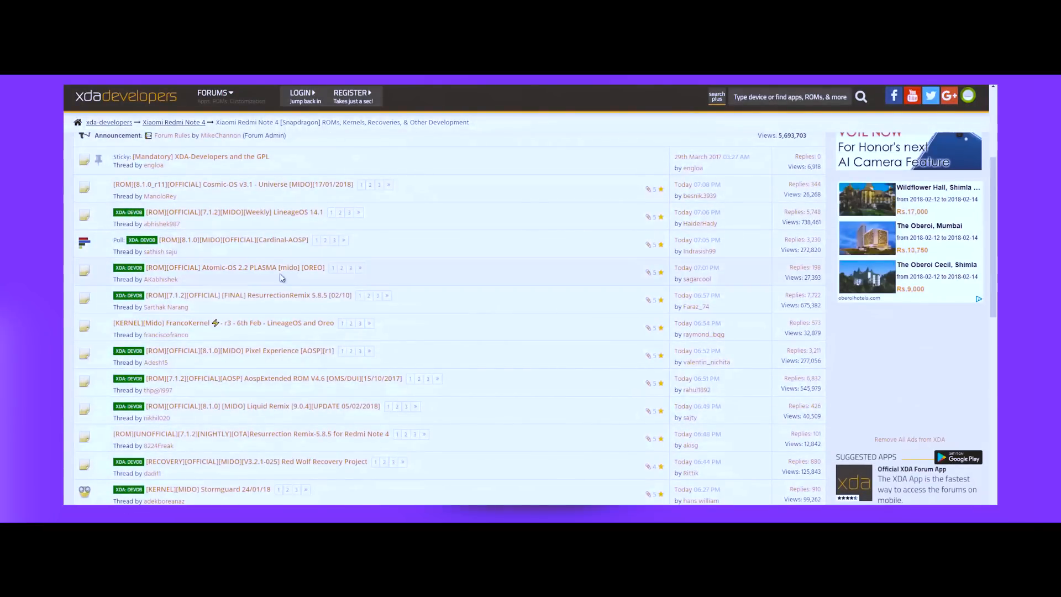
scroll(down, 3)
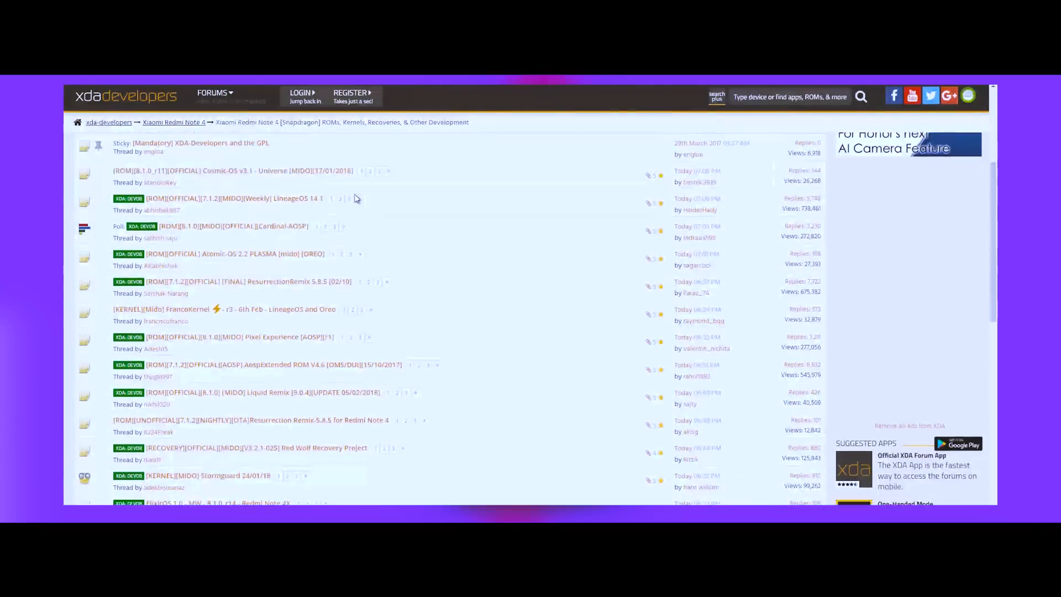
scroll(down, 3)
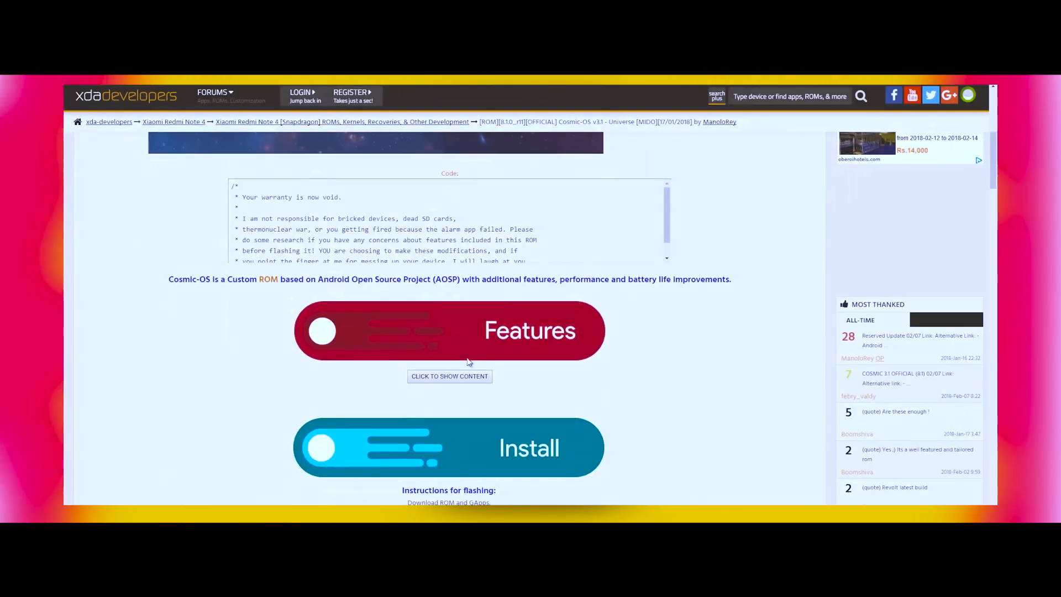
scroll(down, 3)
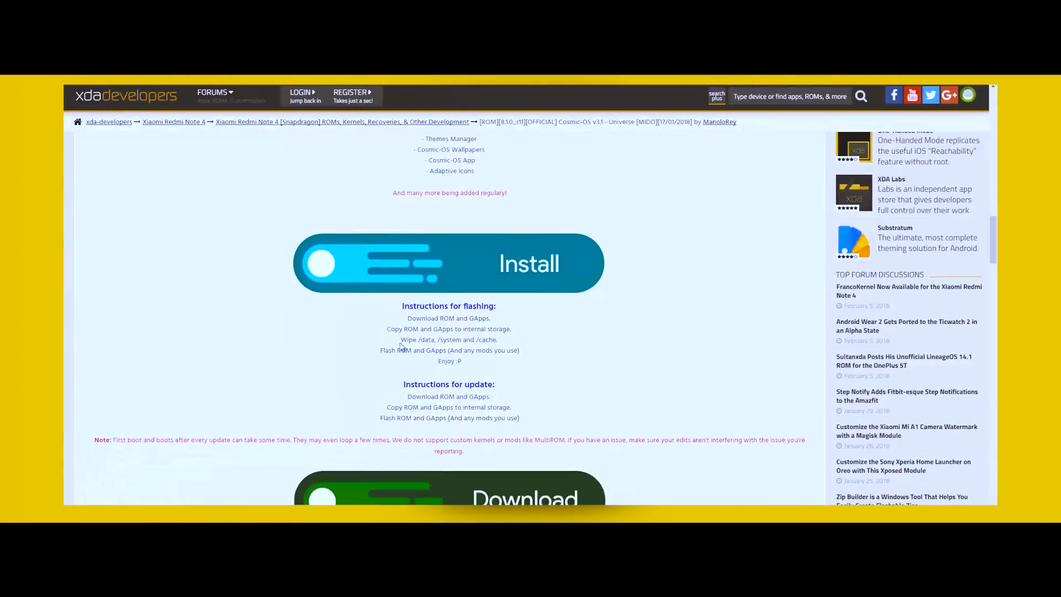
scroll(down, 3)
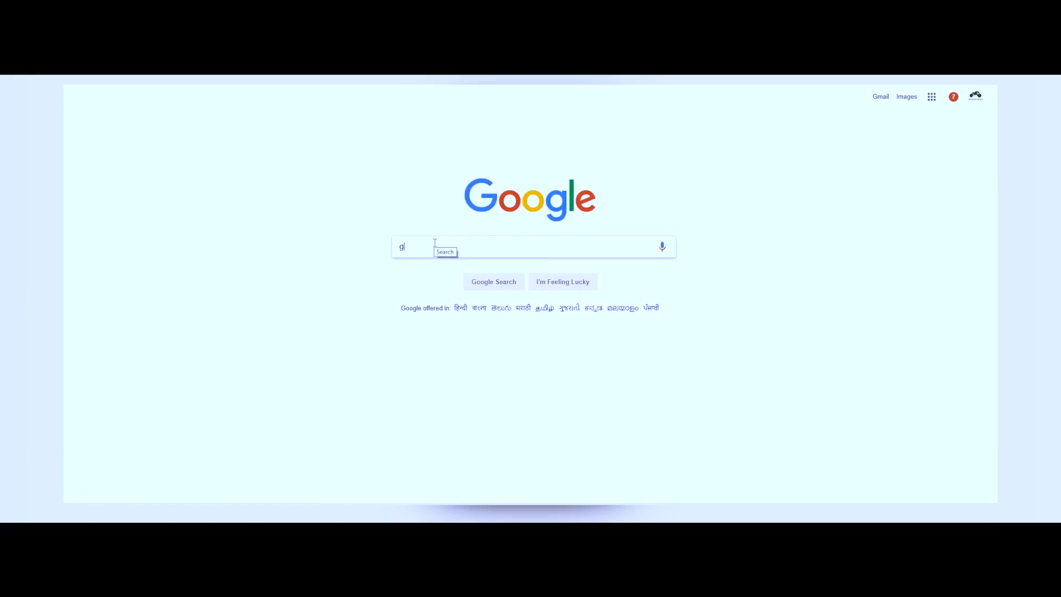
Search Google for GApps and open The Open GApps Project download page
text(apps)
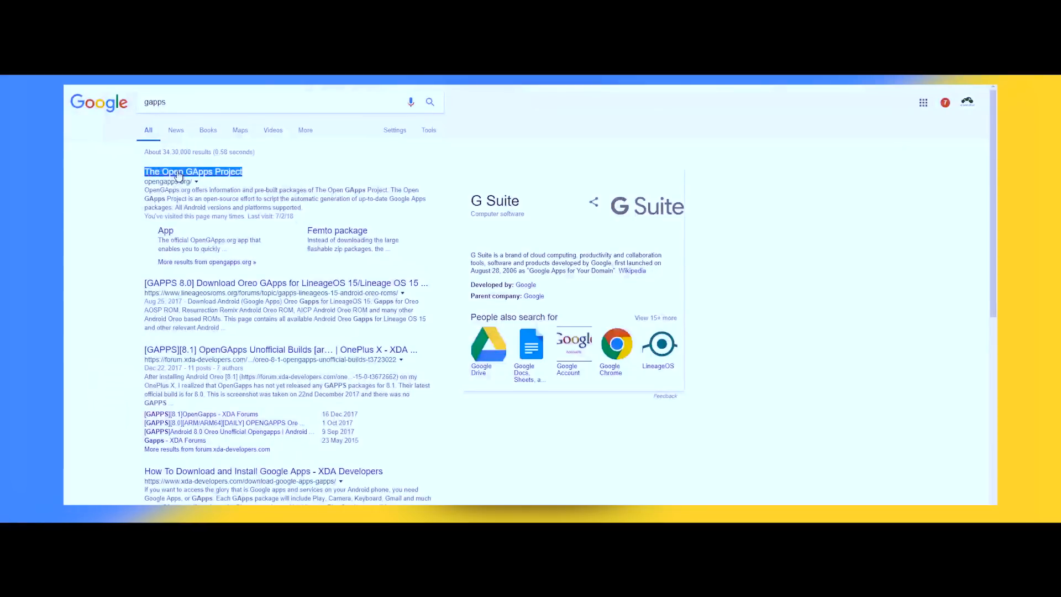
click(193, 171)
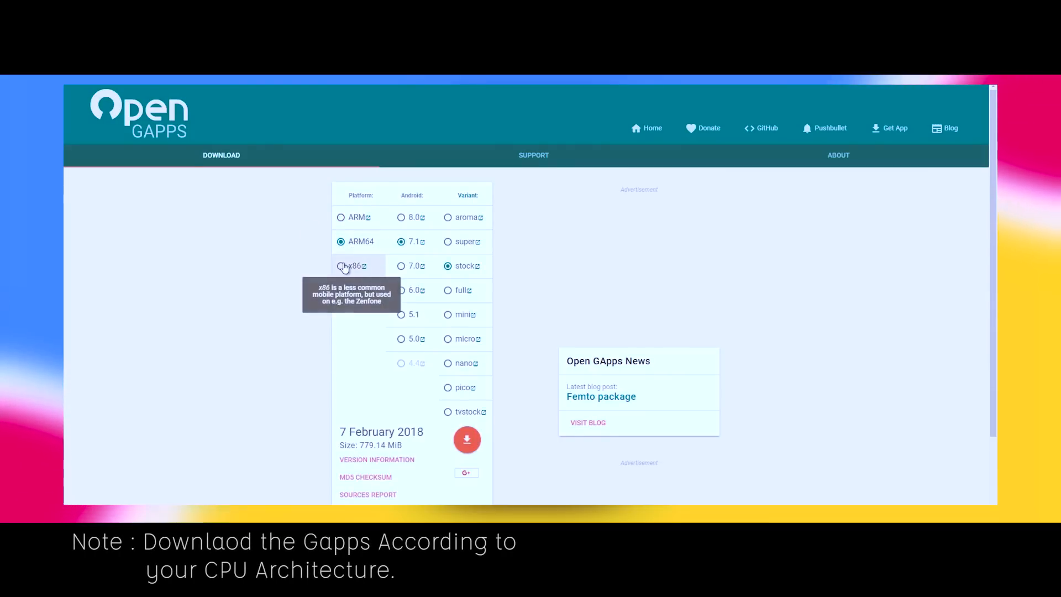
mouse_move(358, 218)
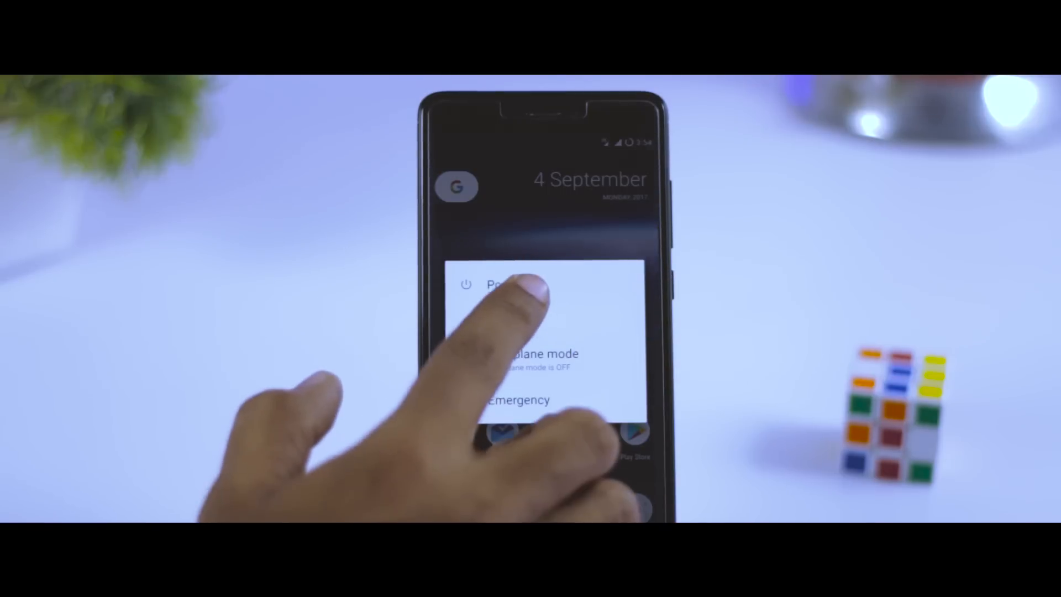
Choose Power off from the phone's power menu
click(498, 284)
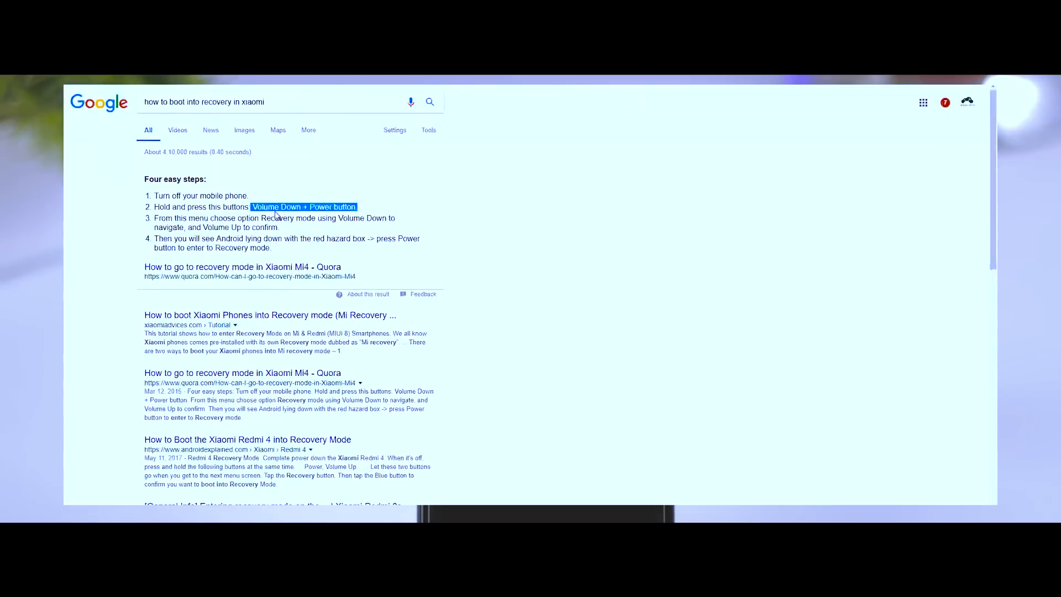
mouse_move(289, 245)
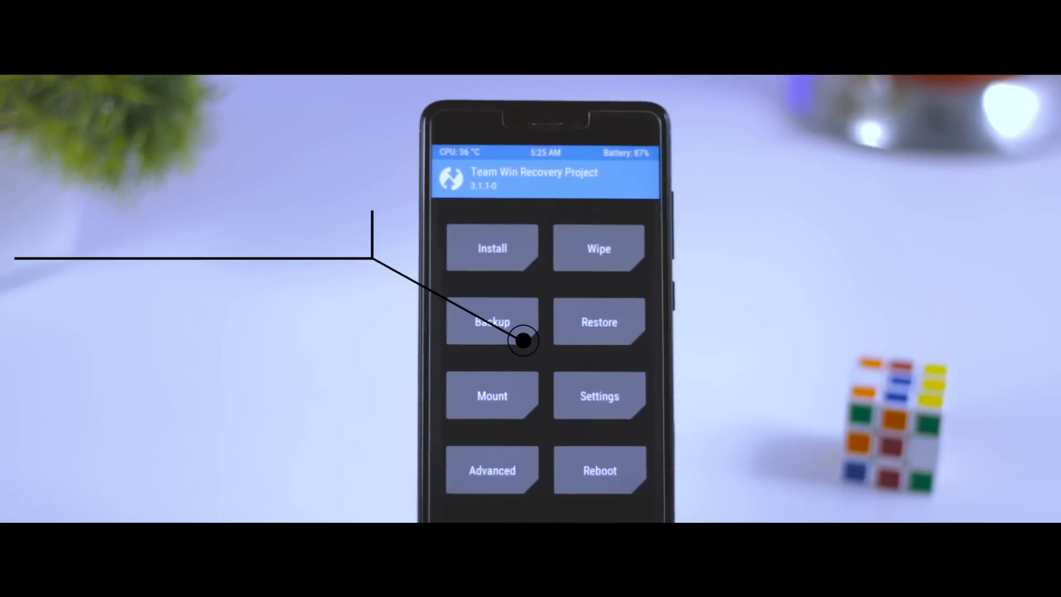
Start a TWRP backup of the current ROM
click(492, 322)
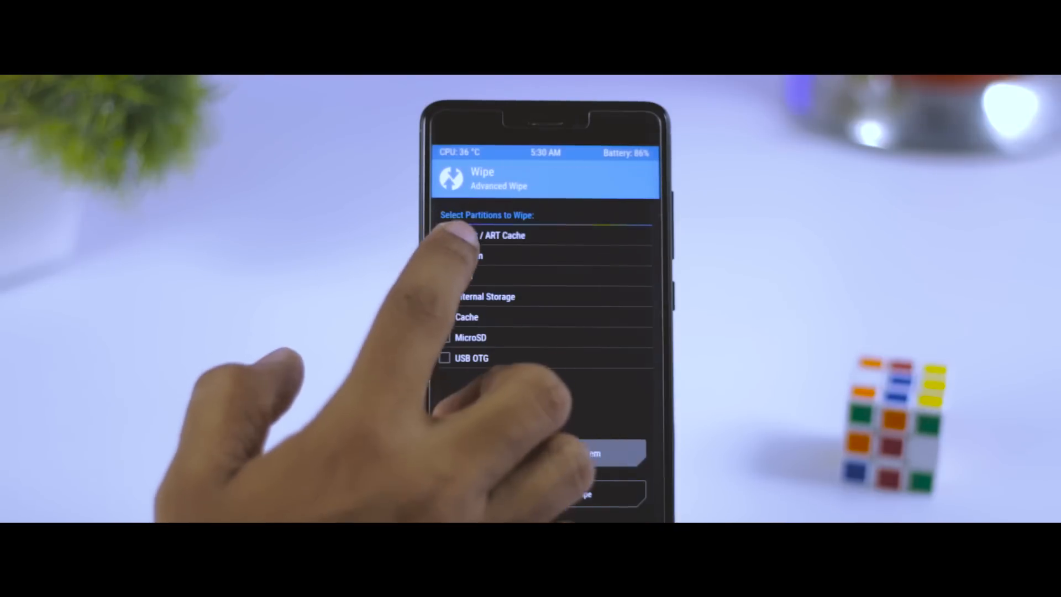
Tick Dalvik/ART Cache, System and Cache and confirm the wipe
click(444, 317)
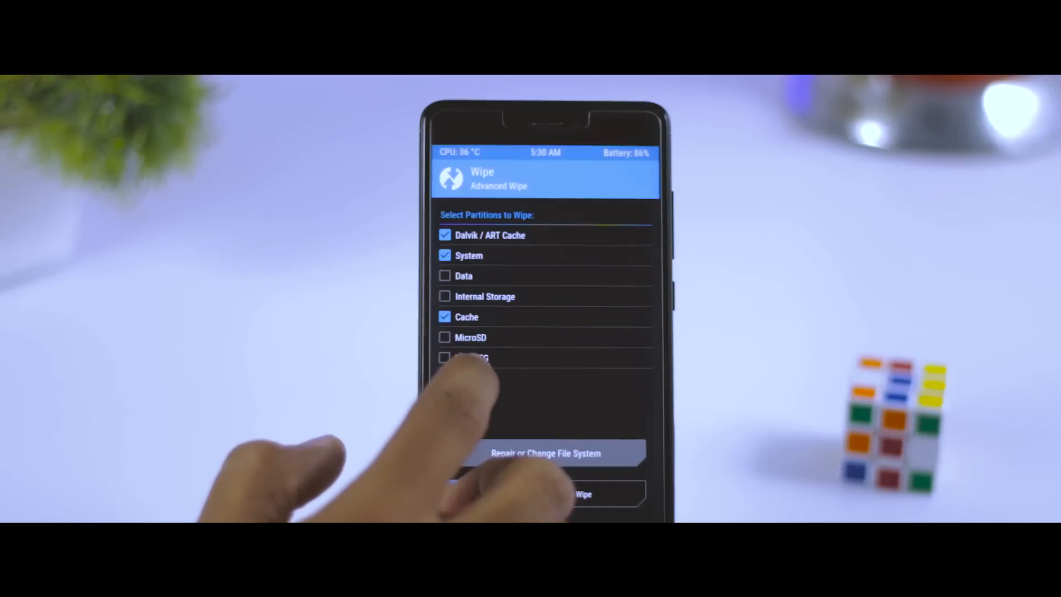
click(444, 275)
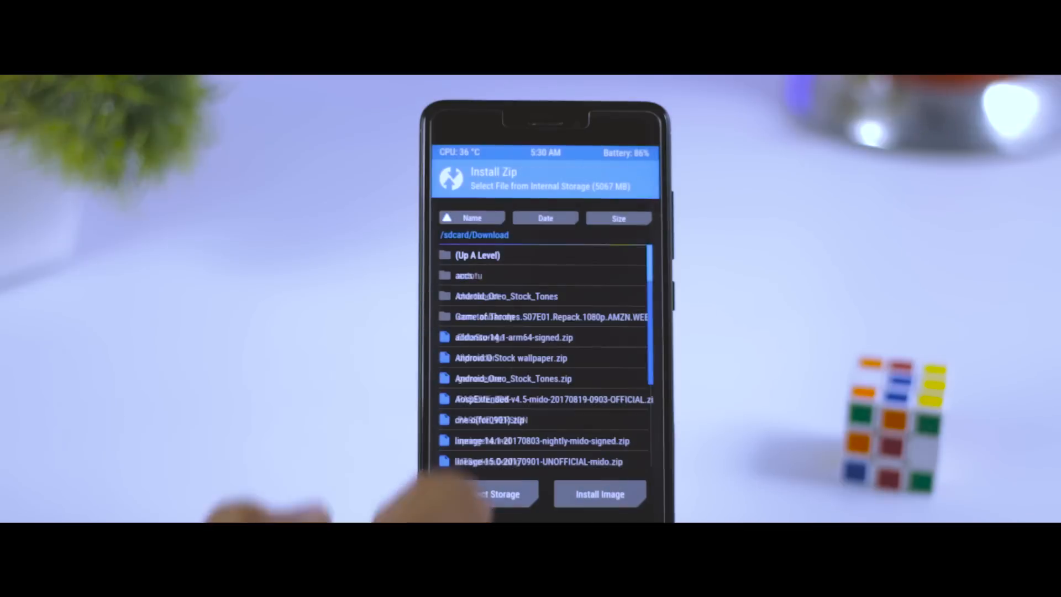
Select the ROM zip in /sdcard/Download for flashing alongside the 8.0 GApps
scroll(down, 3)
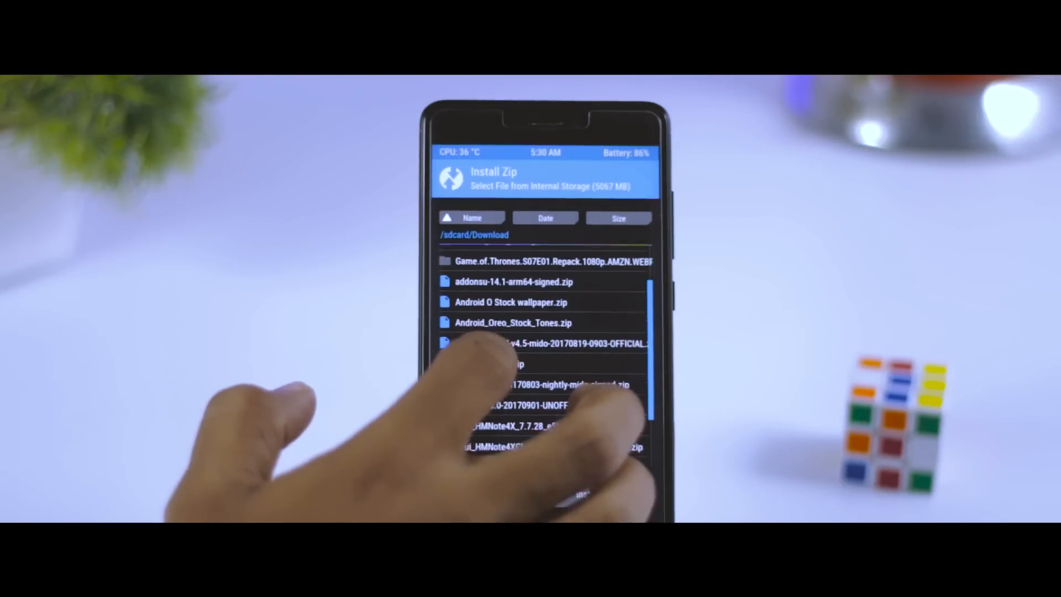
scroll(down, 3)
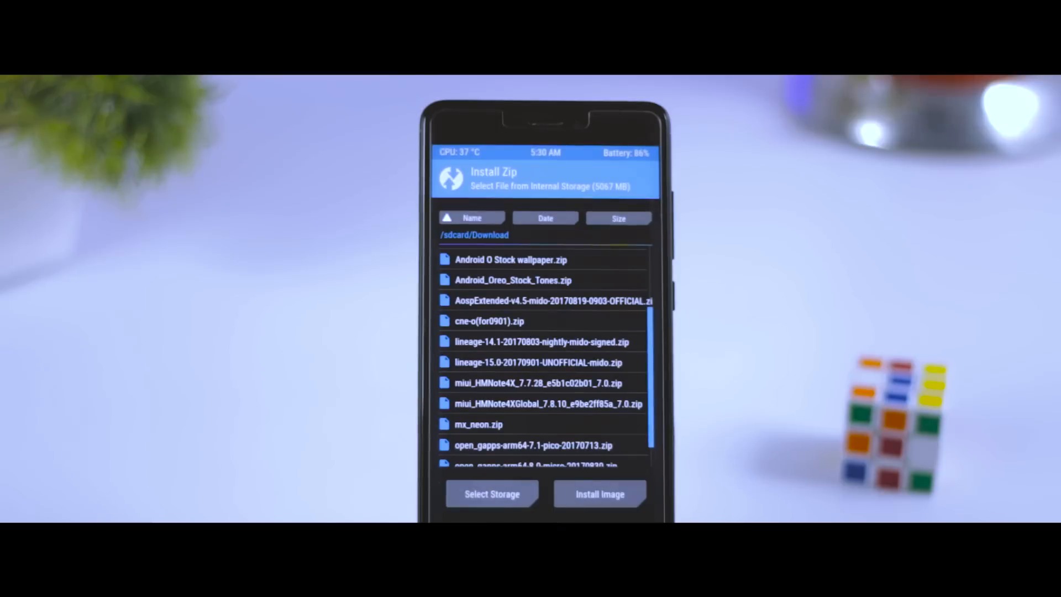
scroll(down, 3)
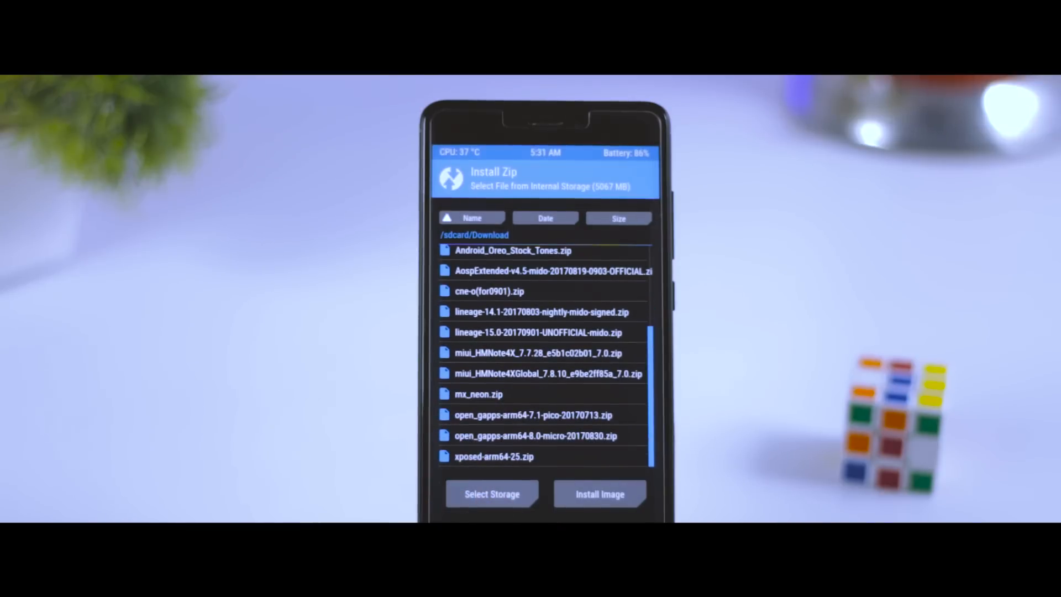
click(536, 435)
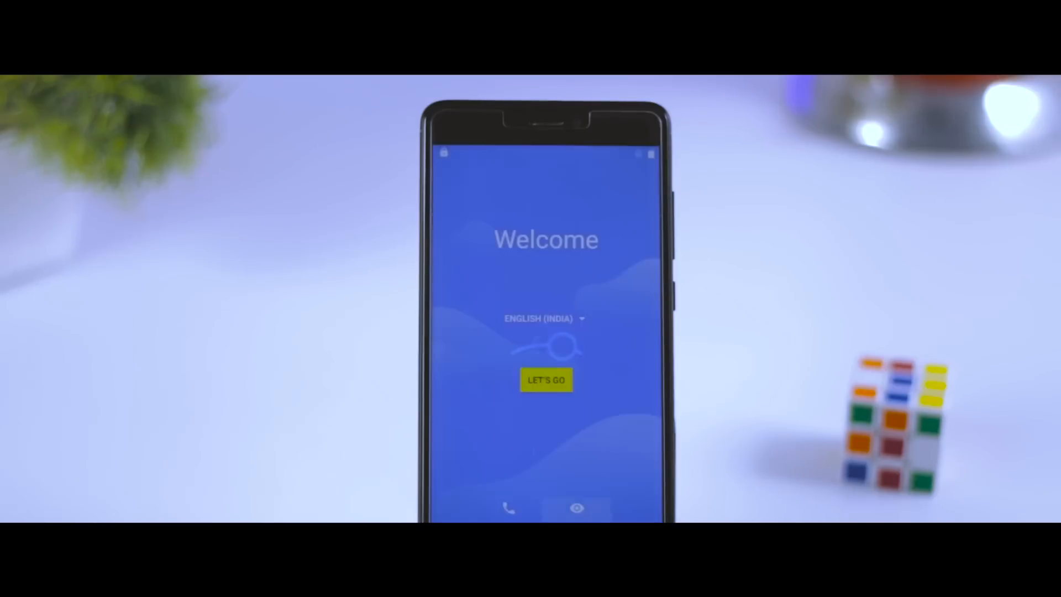
Start setup with LET'S GO and answer the Assistant location history prompt
click(546, 380)
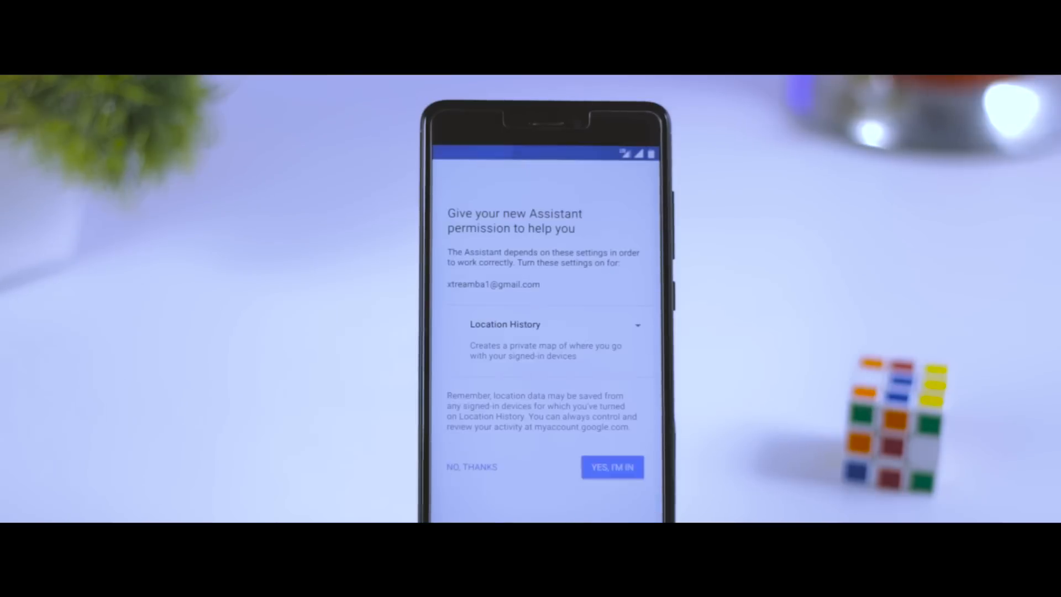
click(611, 467)
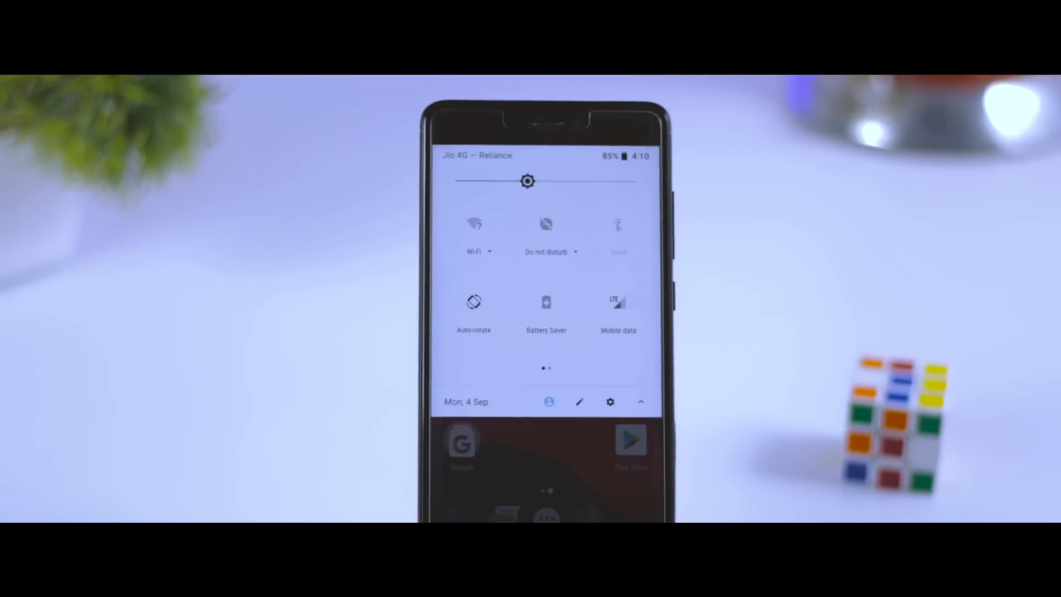
Pull down the Quick Settings panel on the Oreo home screen
click(533, 404)
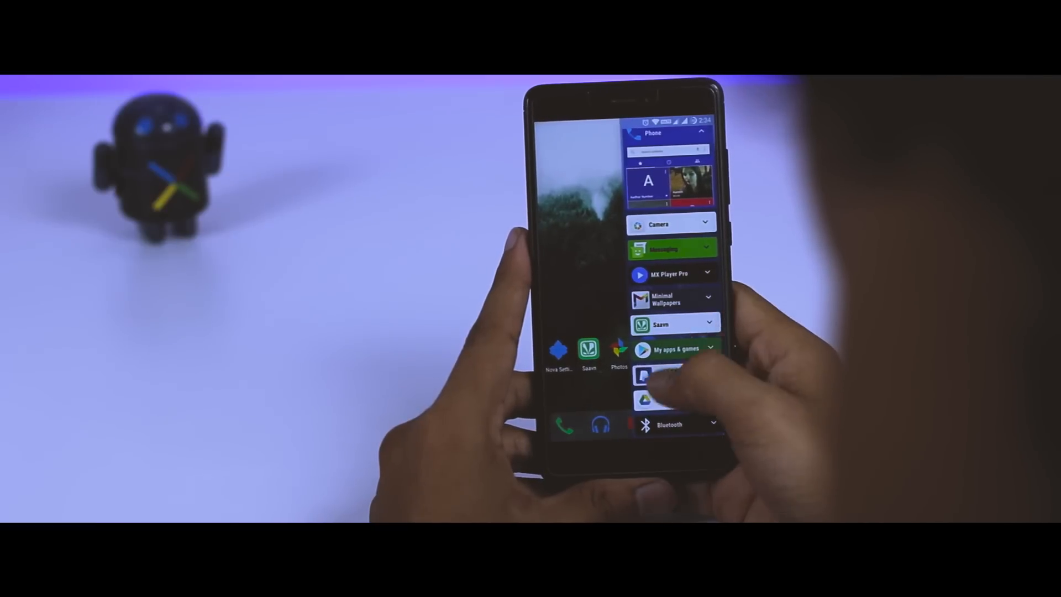
Launch YouTube from the app sidebar and scroll its home feed of recommended videos
scroll(down, 3)
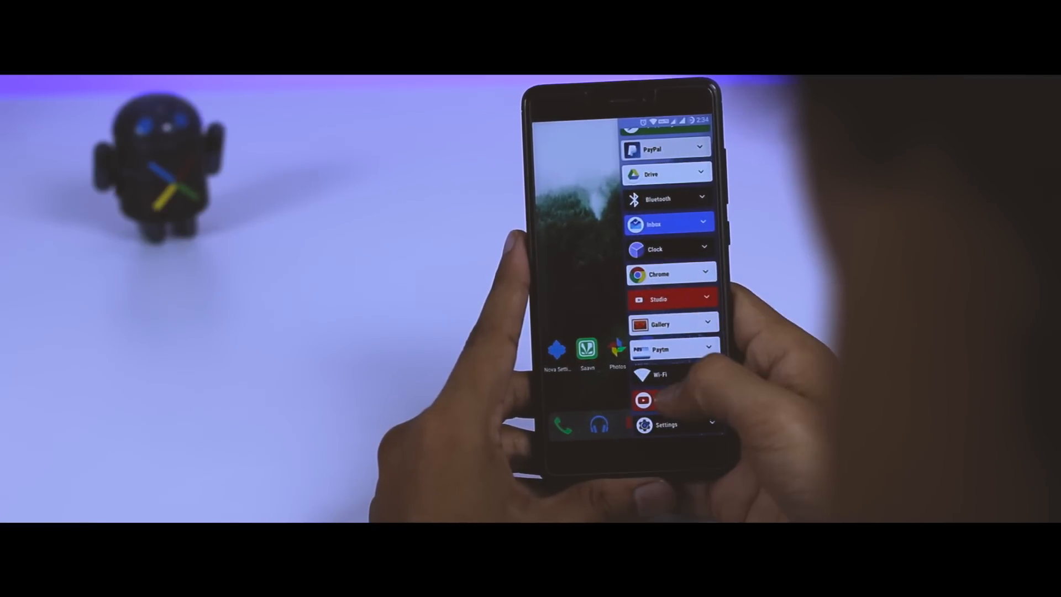
click(643, 400)
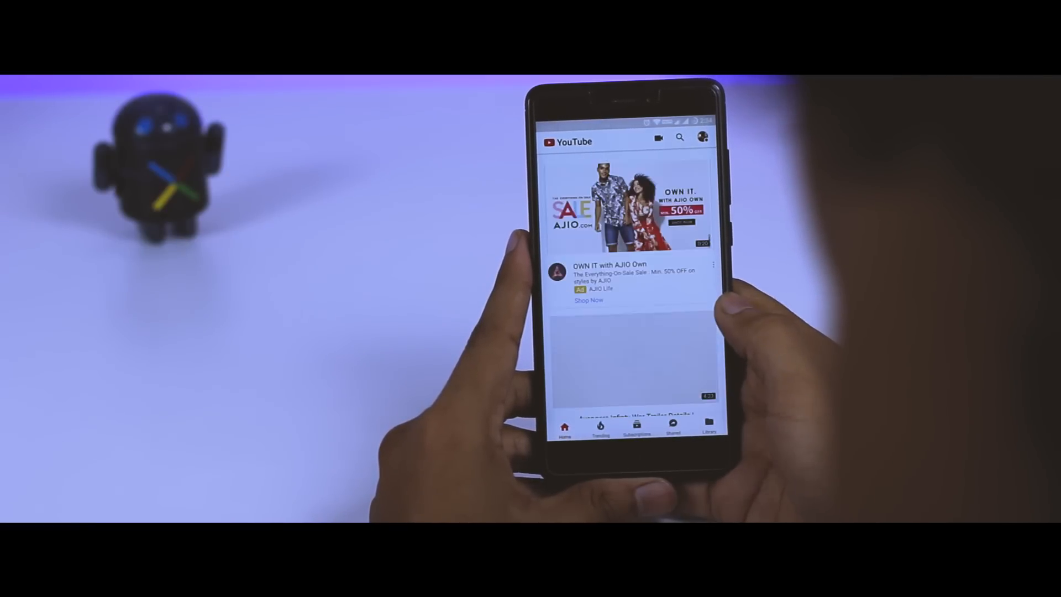
scroll(down, 3)
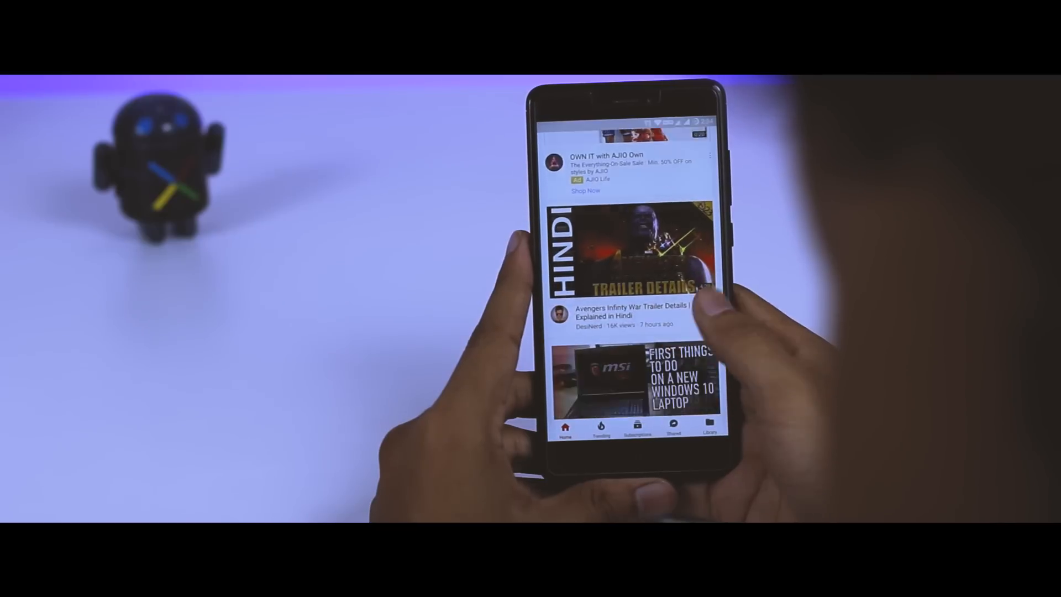